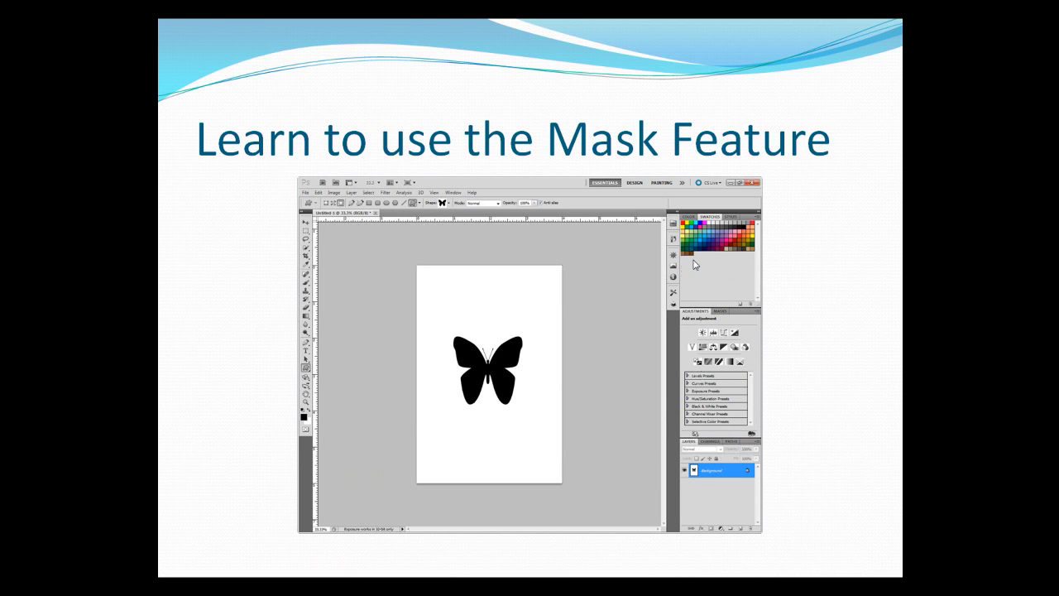
pyautogui.moveTo(748, 487)
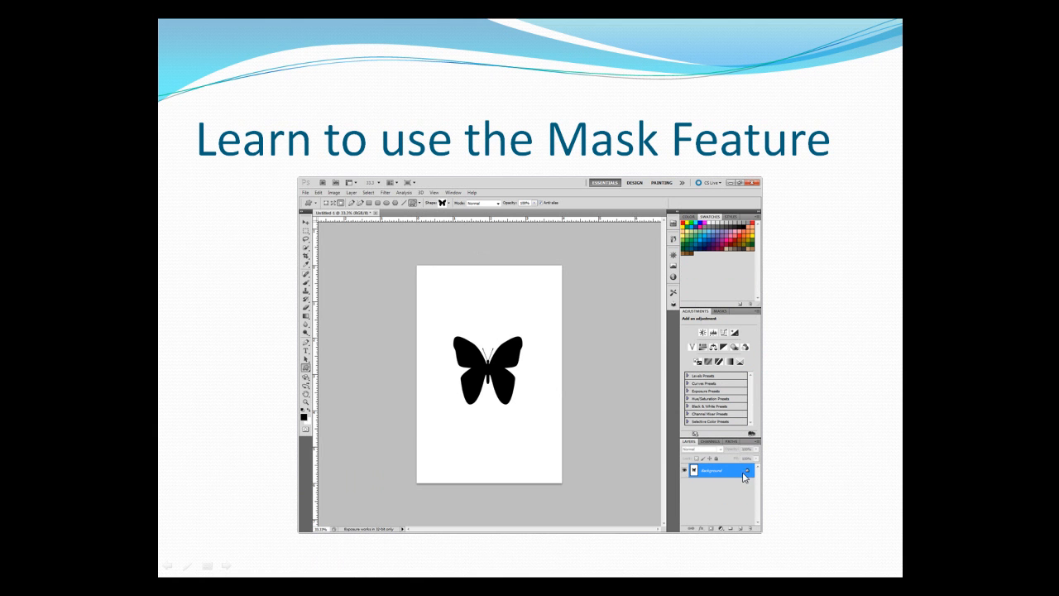
# Nudge the selection while arranging the new gradient layer beneath Layer 0
pyautogui.press('right')
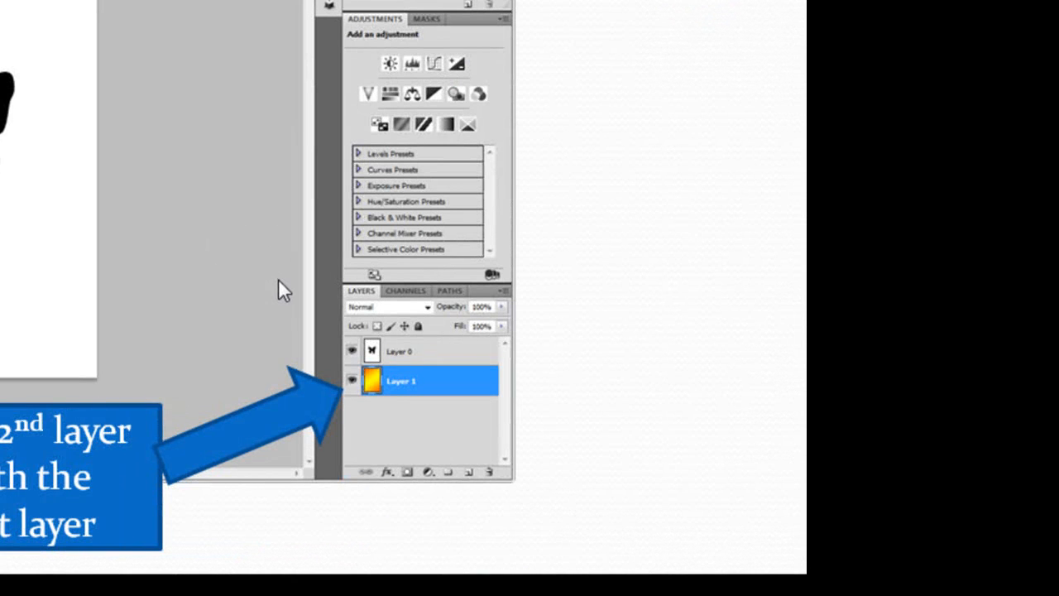
pyautogui.moveTo(230, 288)
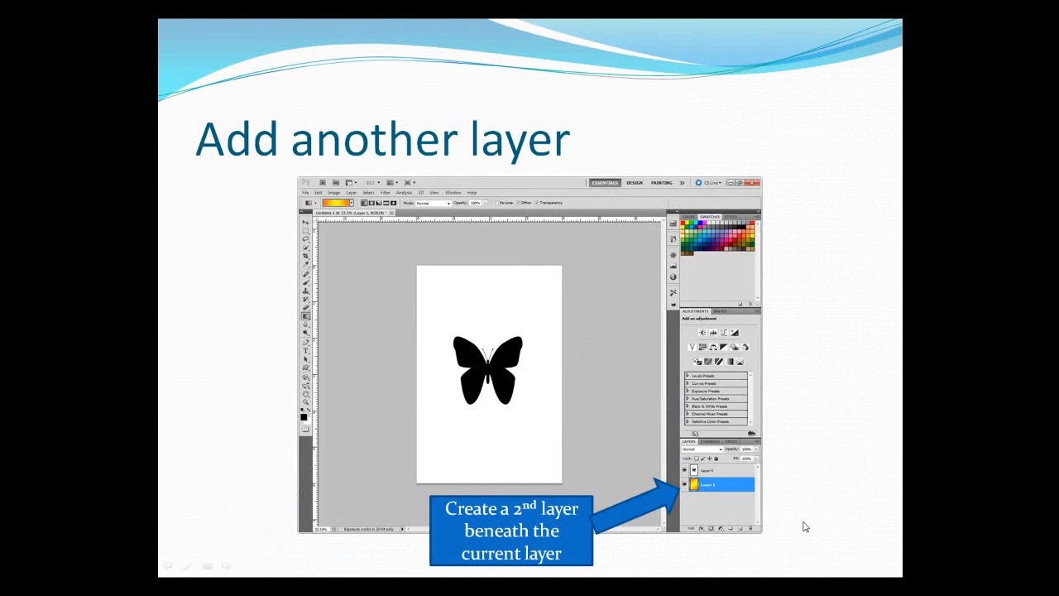
pyautogui.moveTo(530, 400)
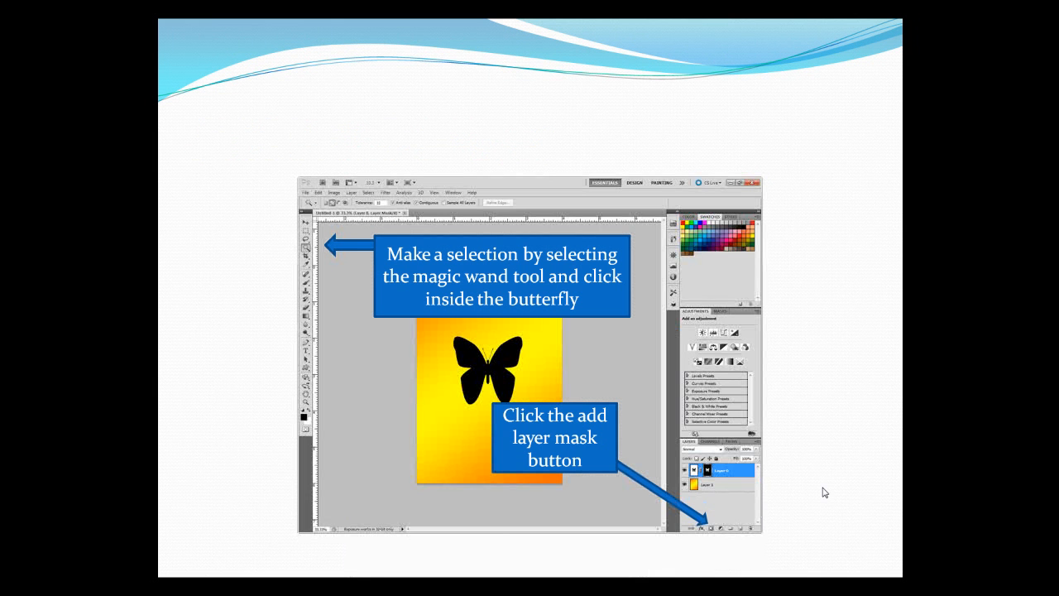
pyautogui.moveTo(367, 298)
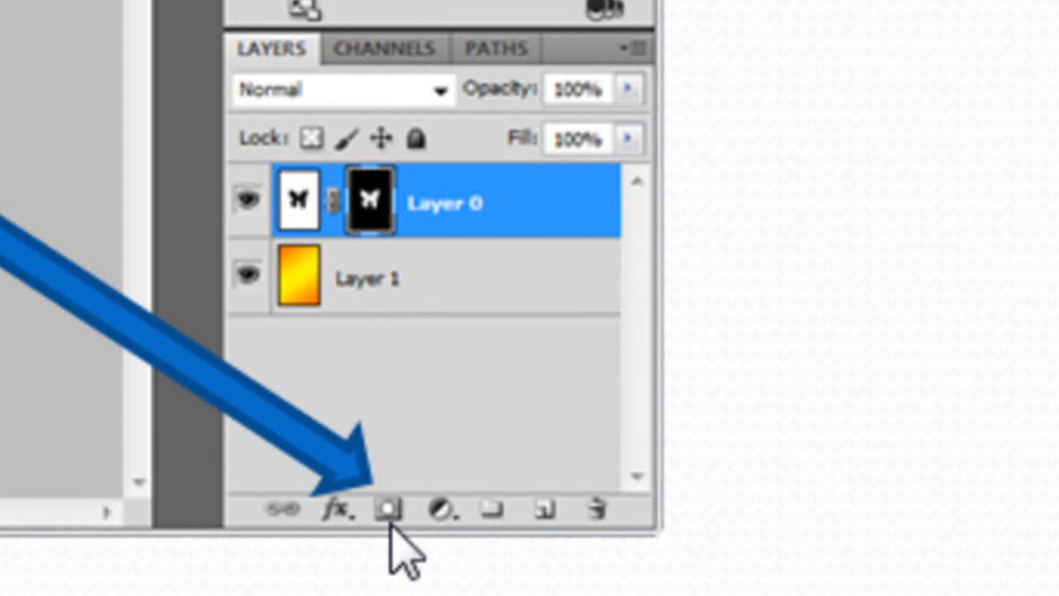
pyautogui.moveTo(42, 323)
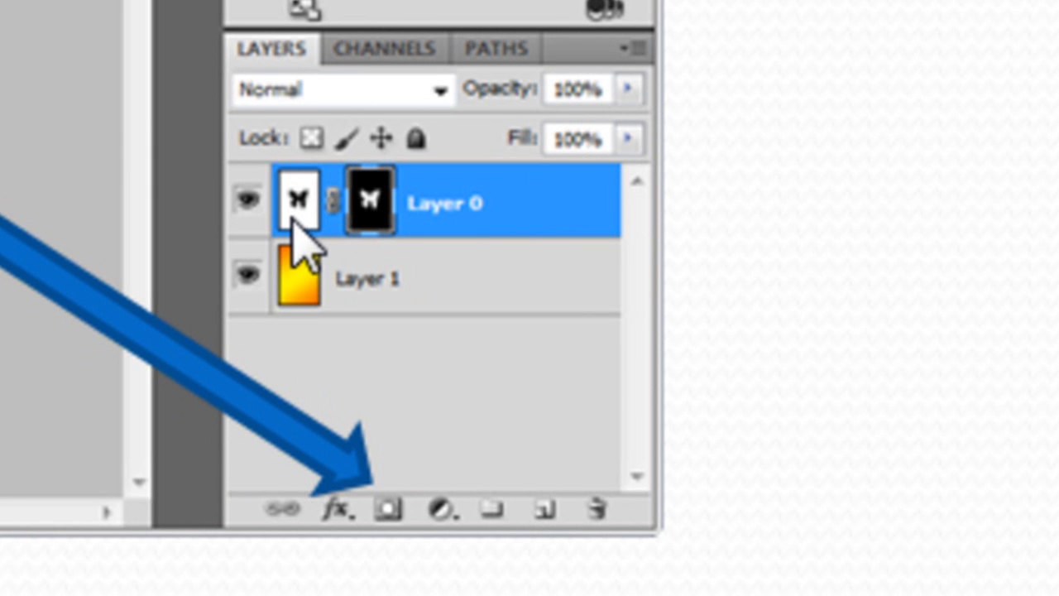
pyautogui.moveTo(311, 311)
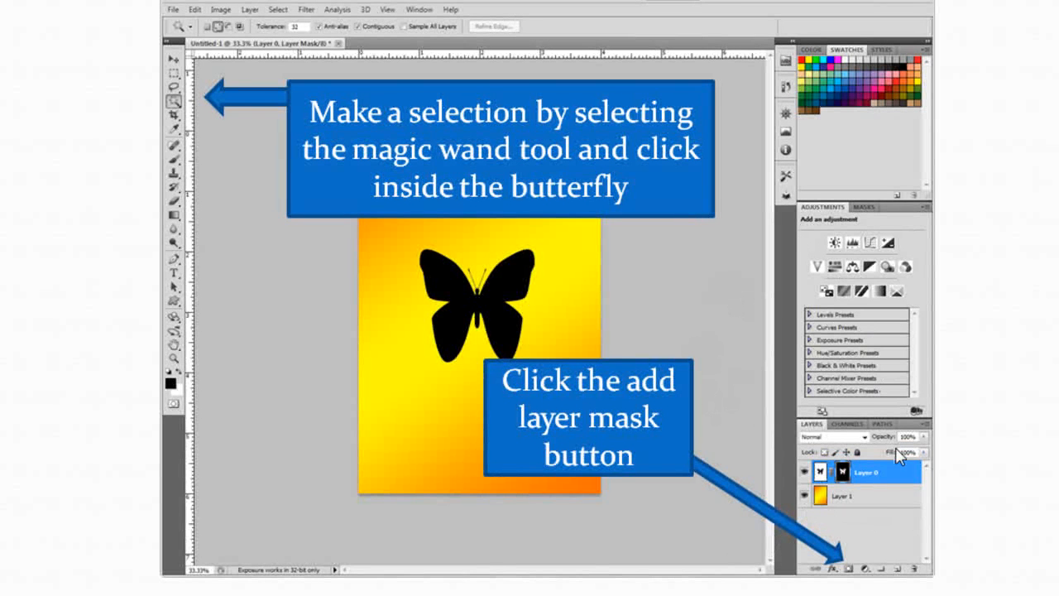
pyautogui.moveTo(897, 361)
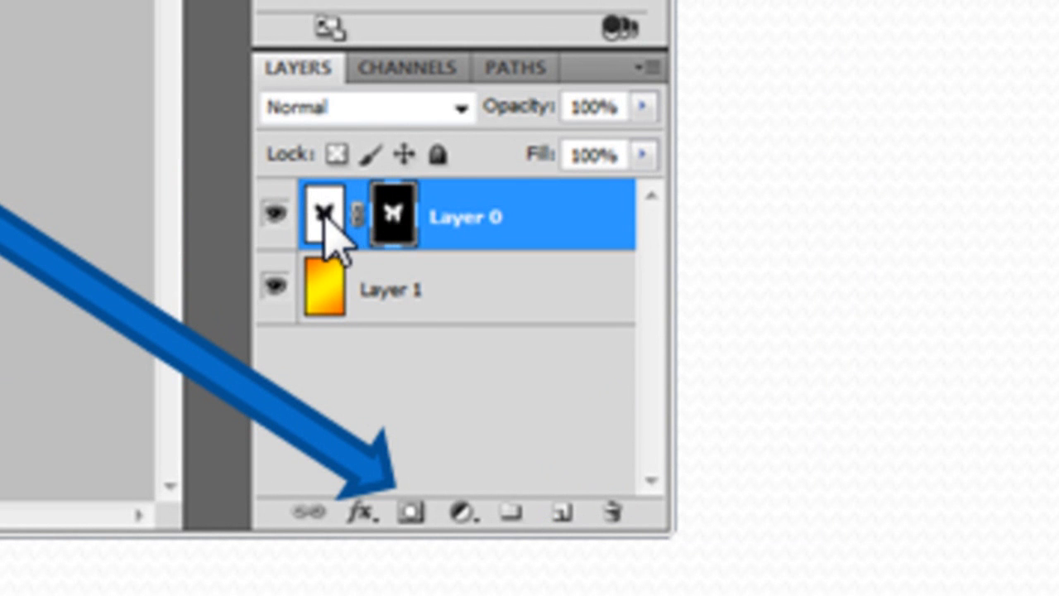
# Select inside the butterfly shape on Layer 0 with the Magic Wand
pyautogui.click(411, 513)
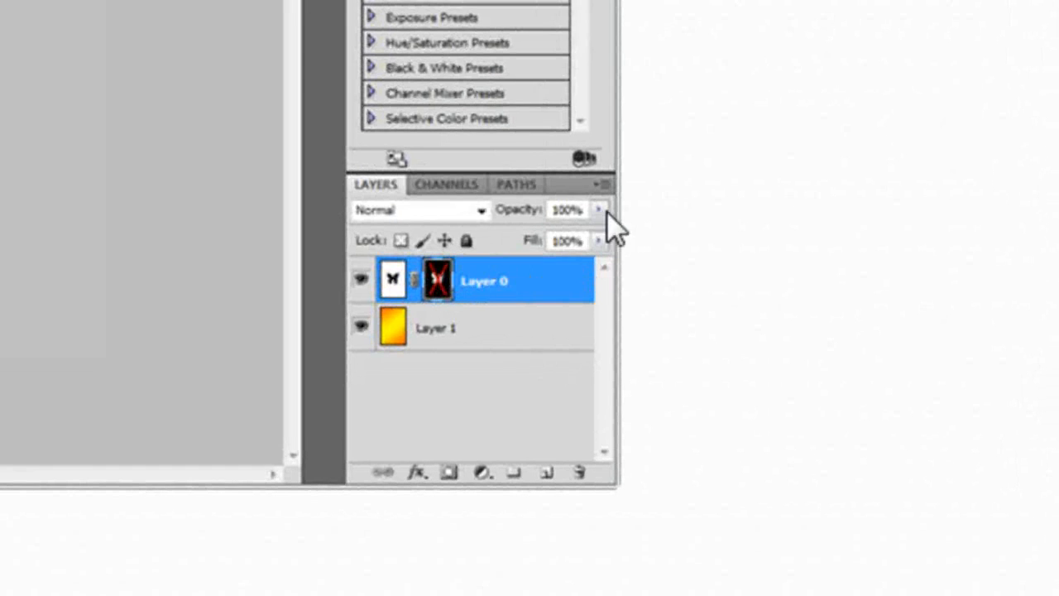
pyautogui.moveTo(367, 251)
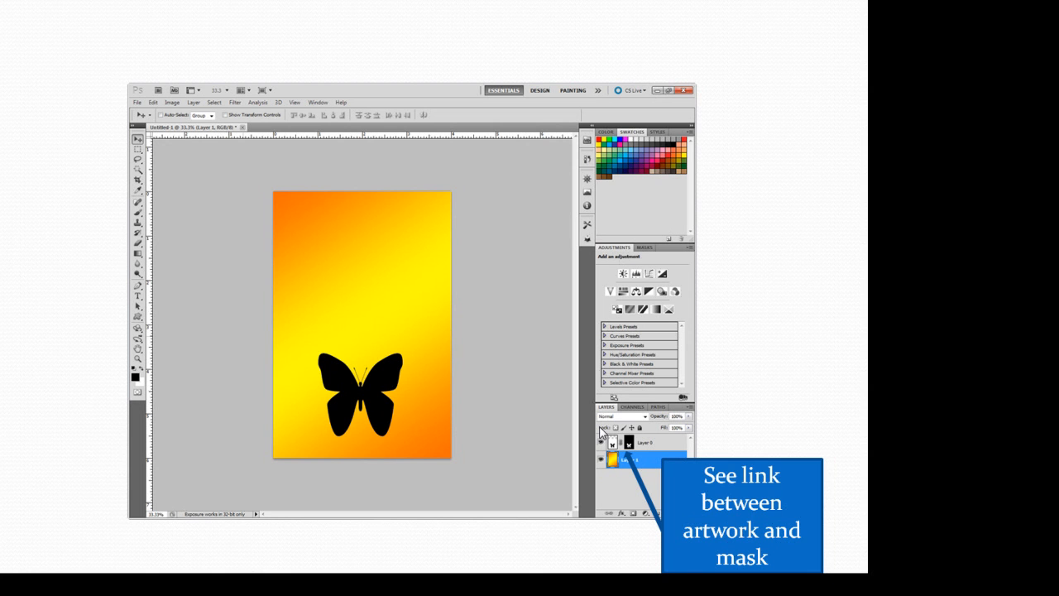
pyautogui.moveTo(586, 444)
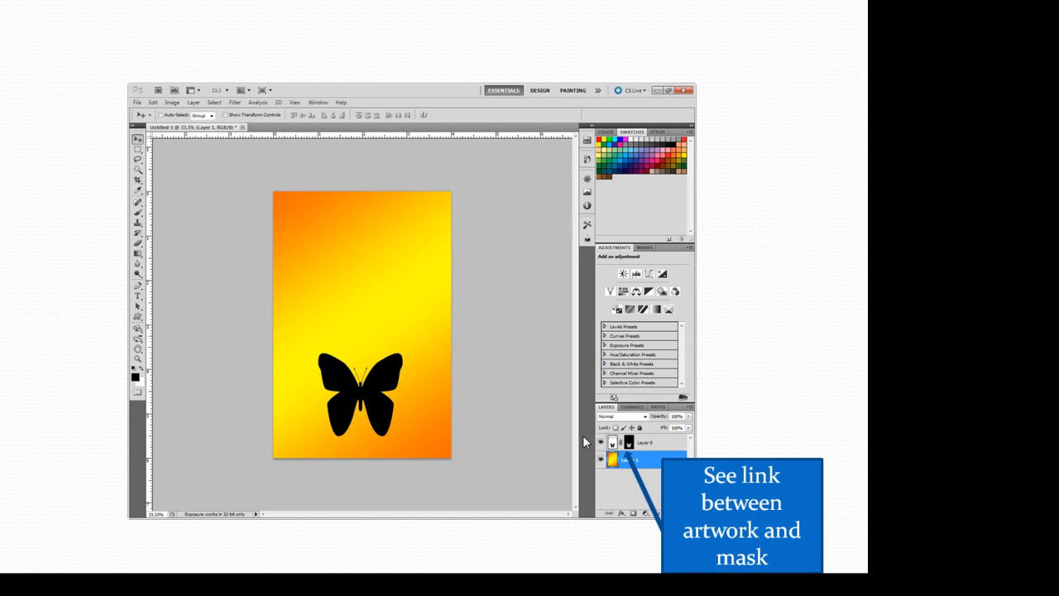
pyautogui.moveTo(576, 437)
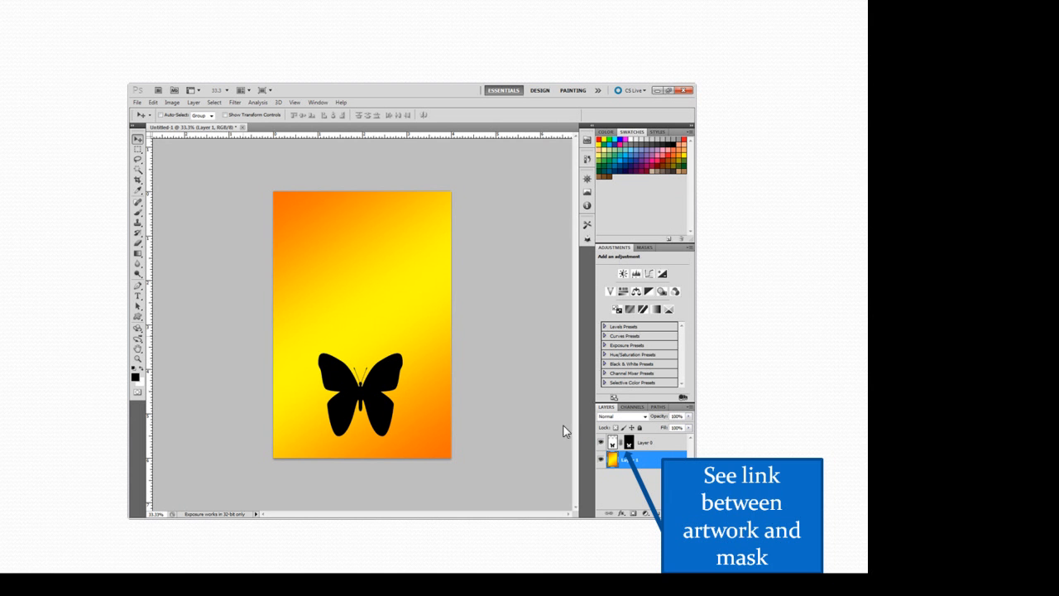
pyautogui.moveTo(346, 387)
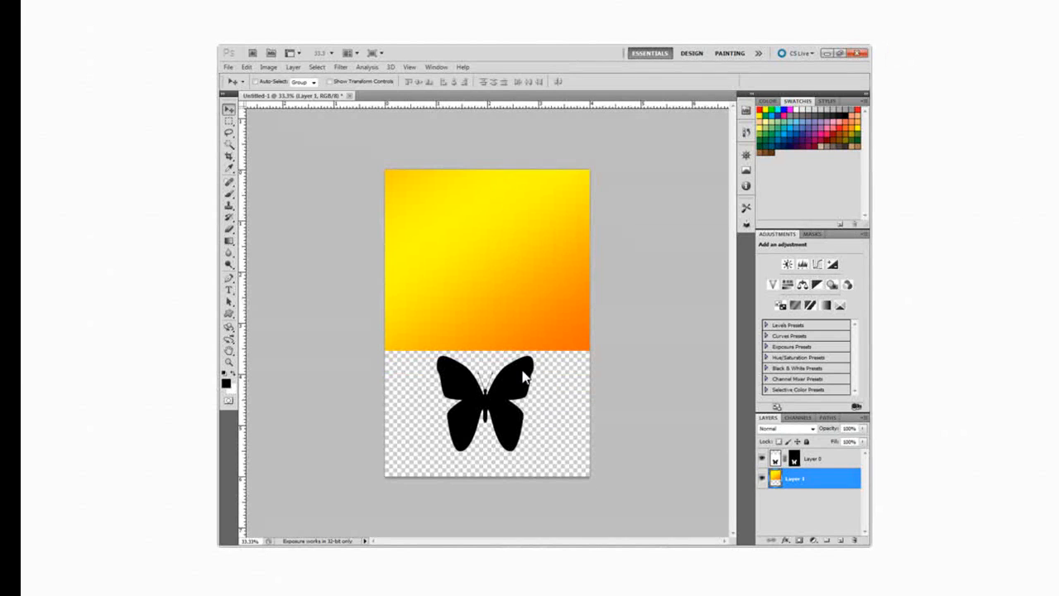
pyautogui.moveTo(538, 410)
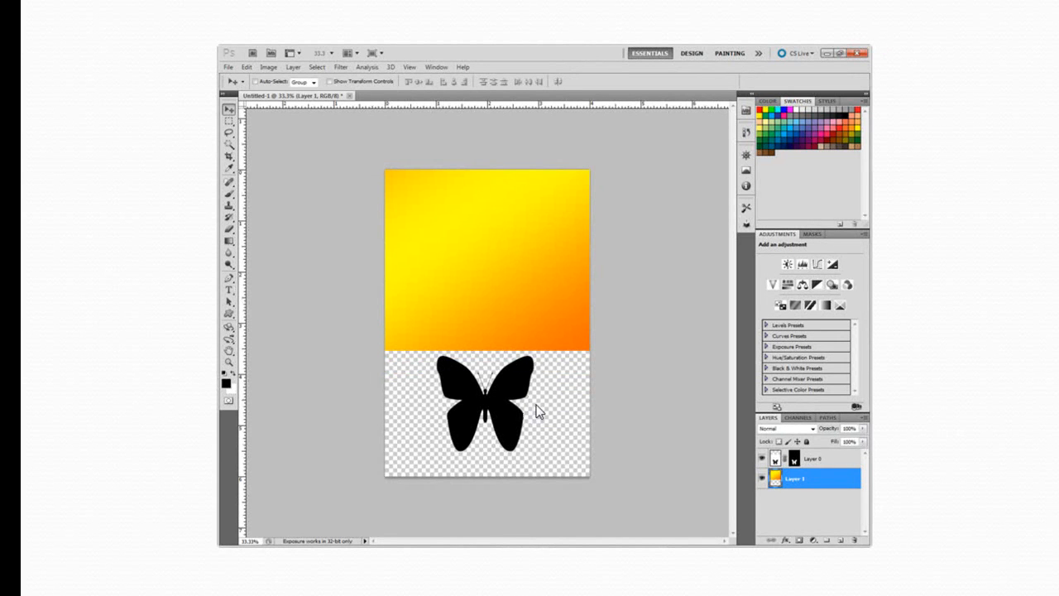
pyautogui.moveTo(552, 407)
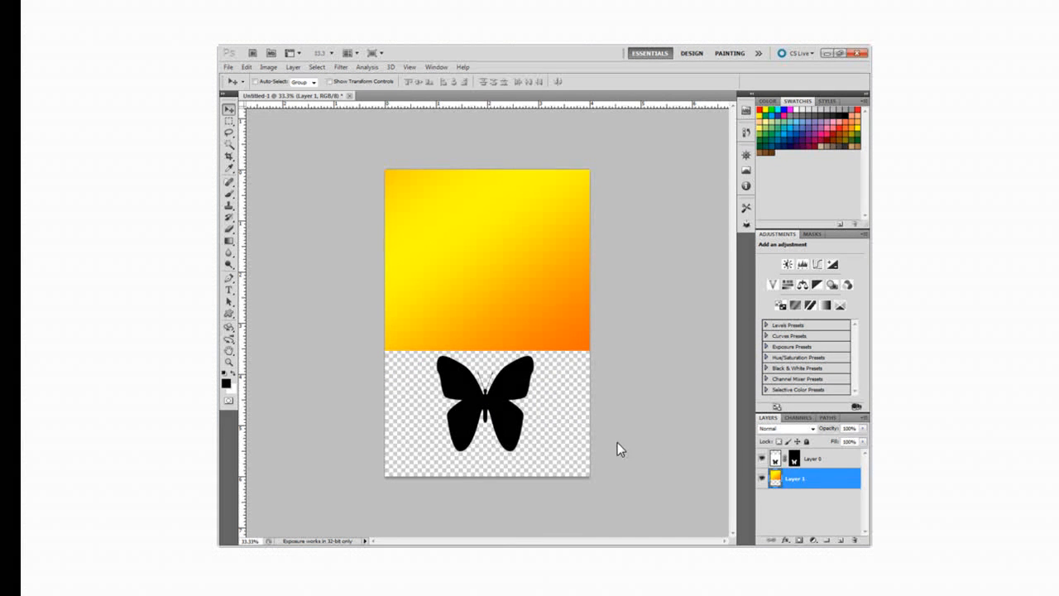
pyautogui.moveTo(718, 527)
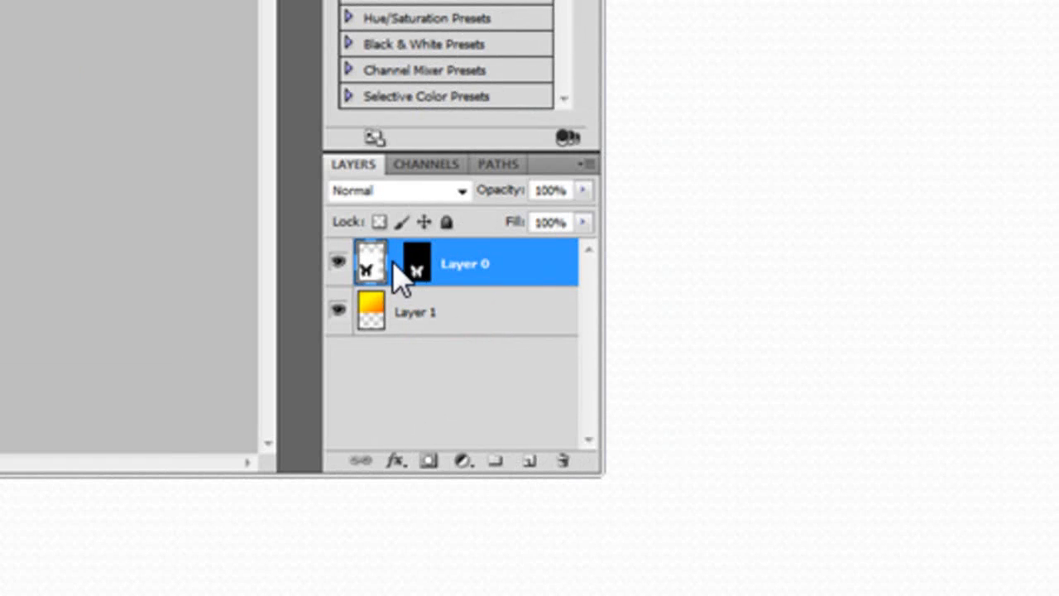
pyautogui.moveTo(389, 278)
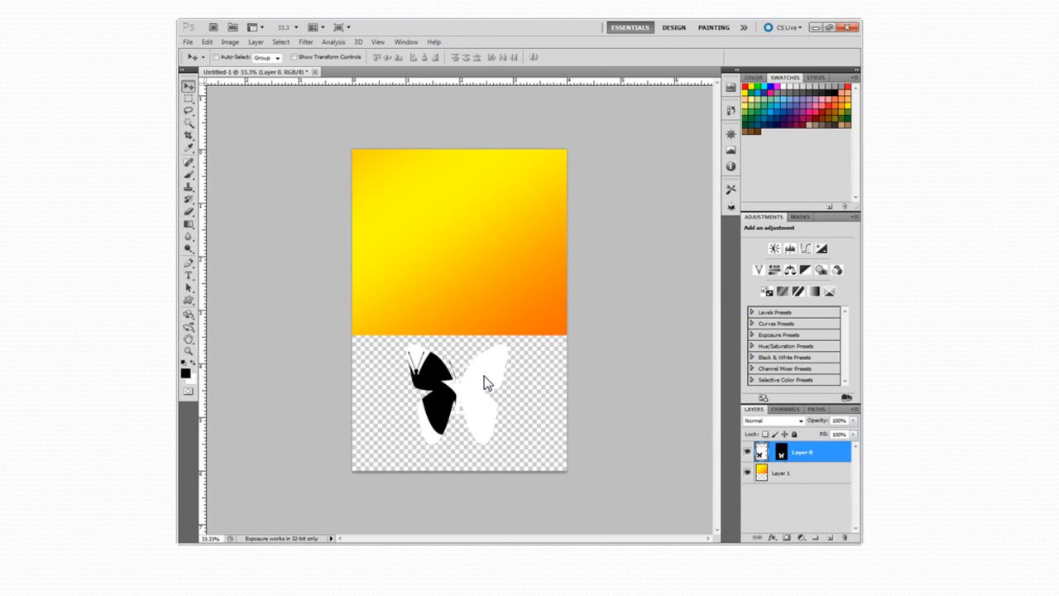
pyautogui.moveTo(448, 394)
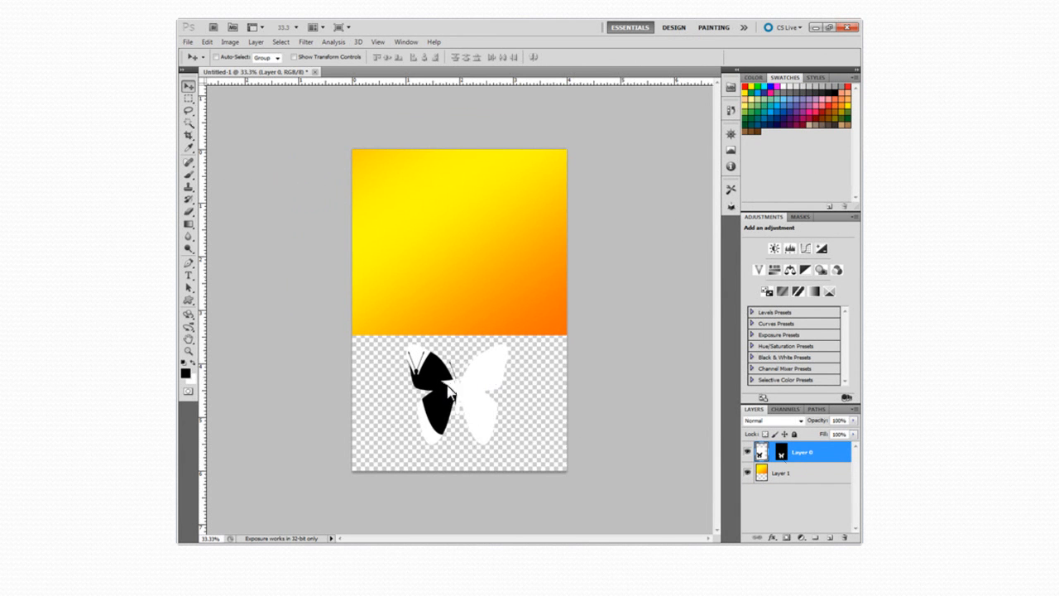
pyautogui.moveTo(665, 478)
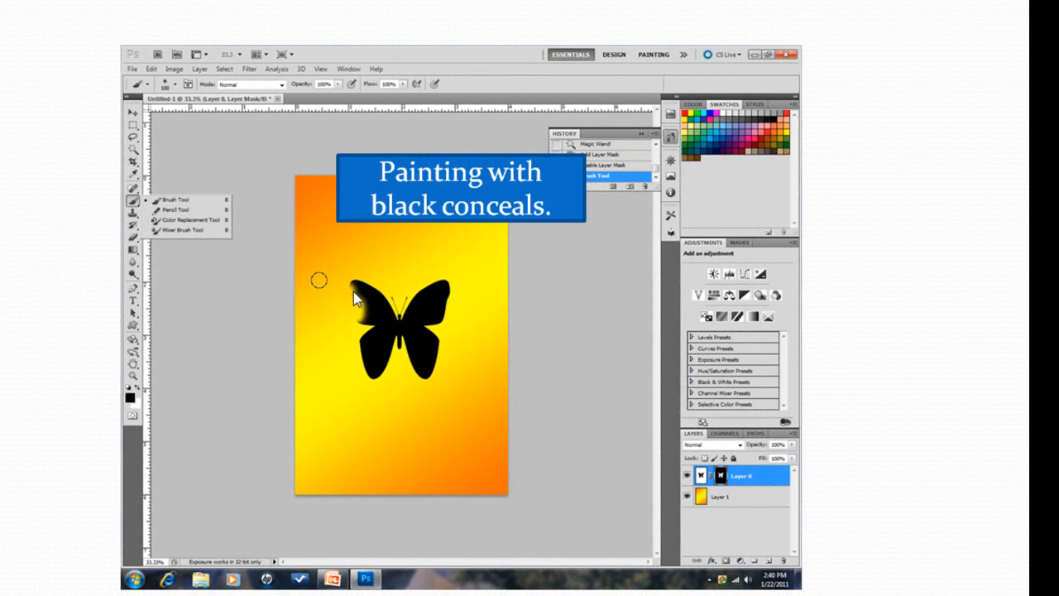
pyautogui.moveTo(359, 299)
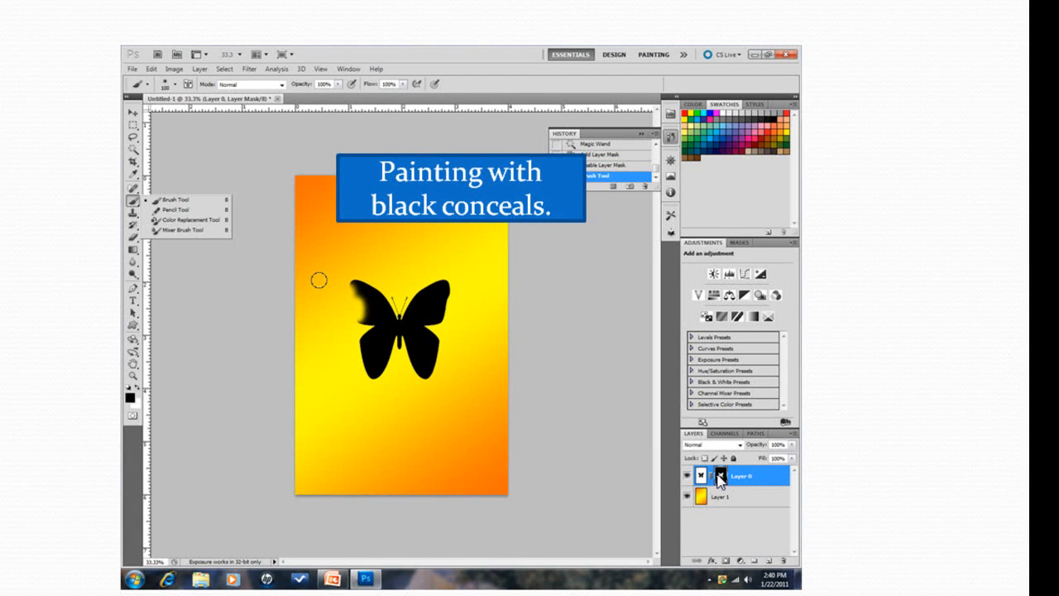
# Paint black on Layer 0's mask over the butterfly's upper left wing
pyautogui.click(719, 475)
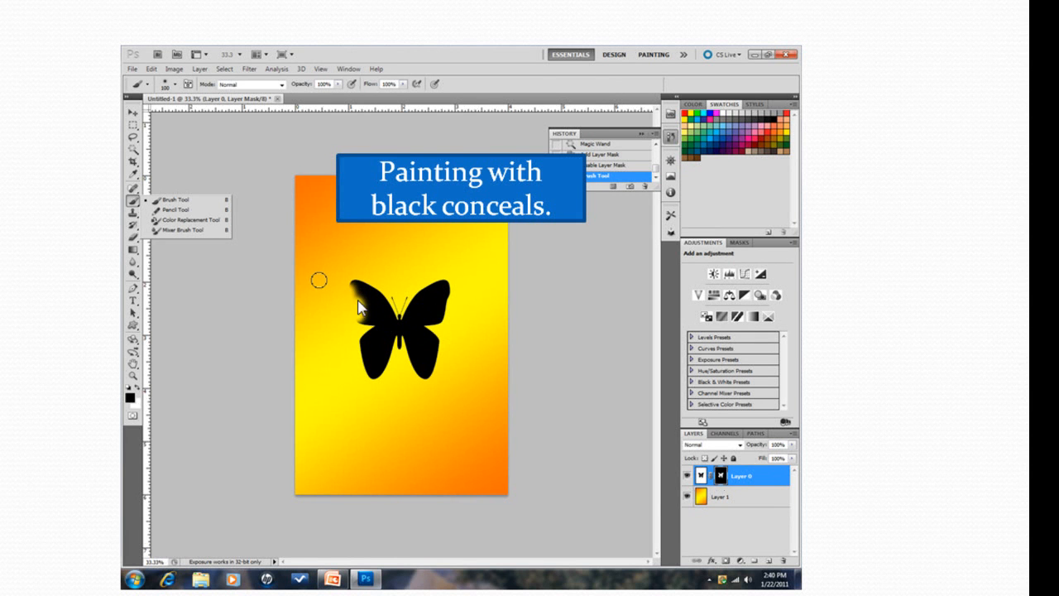
pyautogui.moveTo(356, 312)
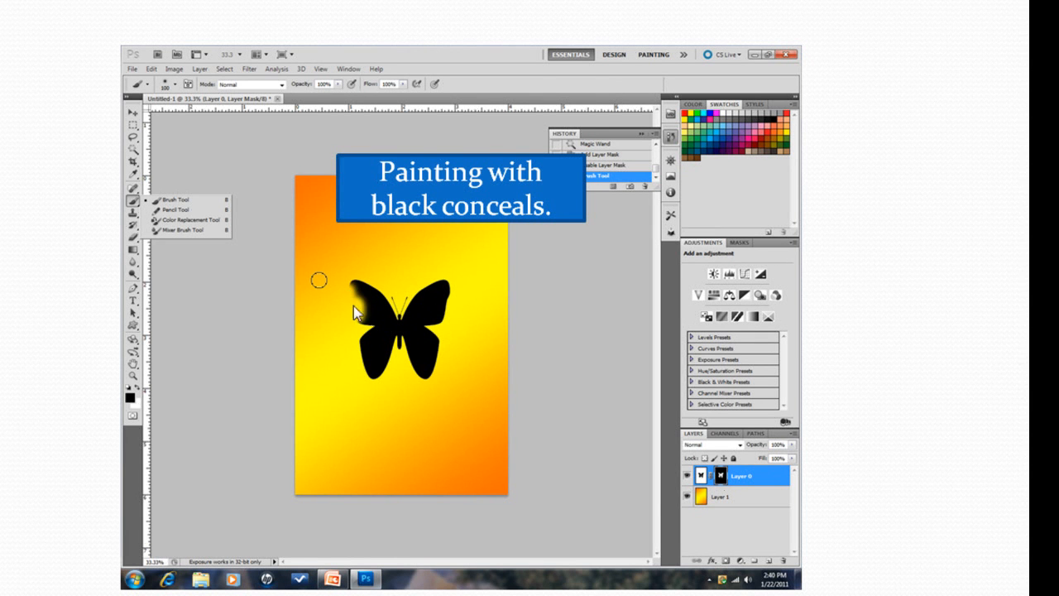
pyautogui.moveTo(361, 308)
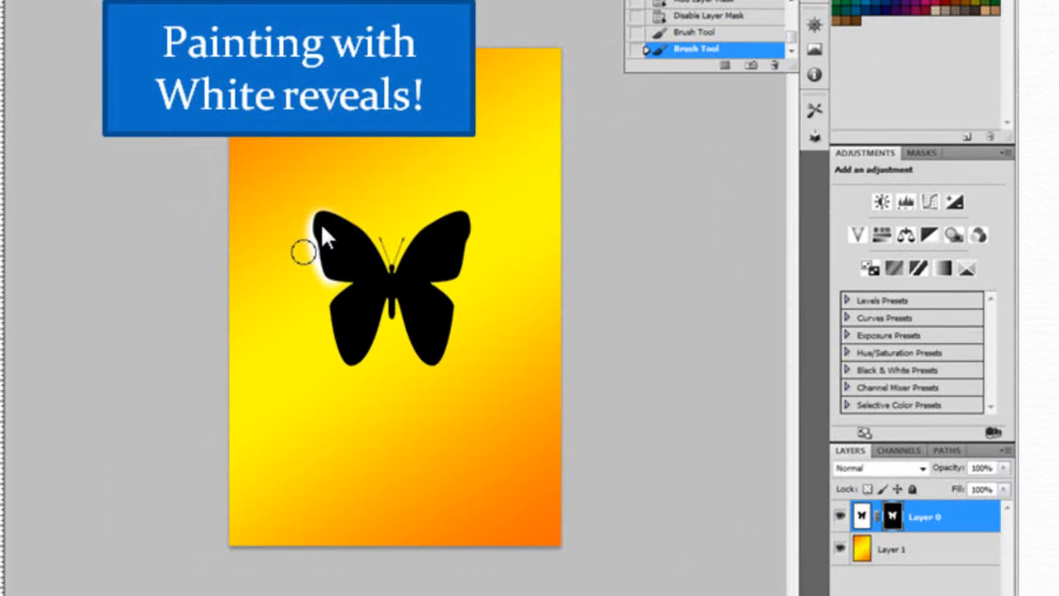
pyautogui.moveTo(315, 230)
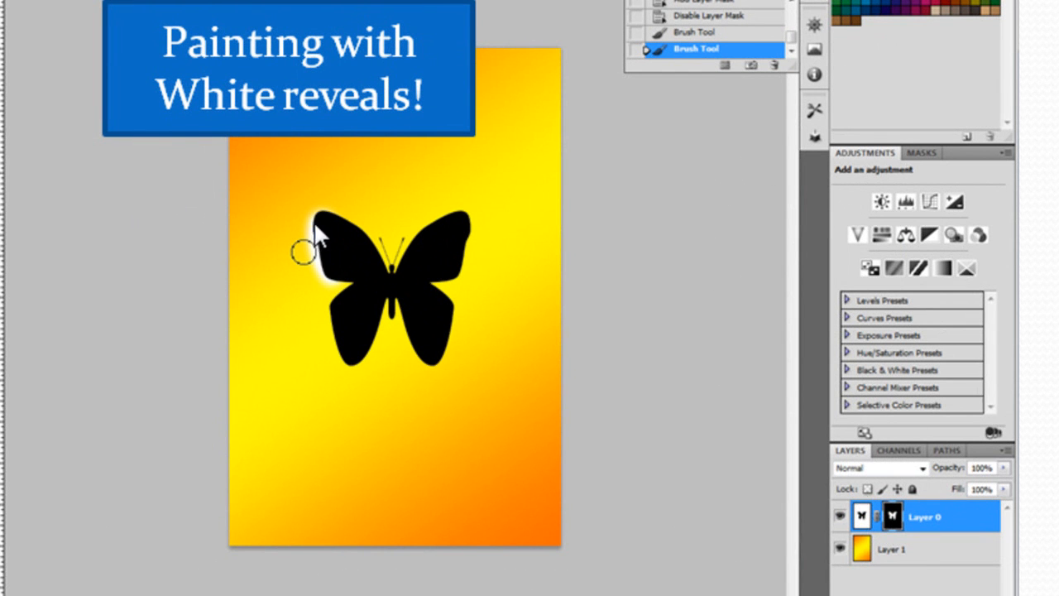
pyautogui.moveTo(331, 273)
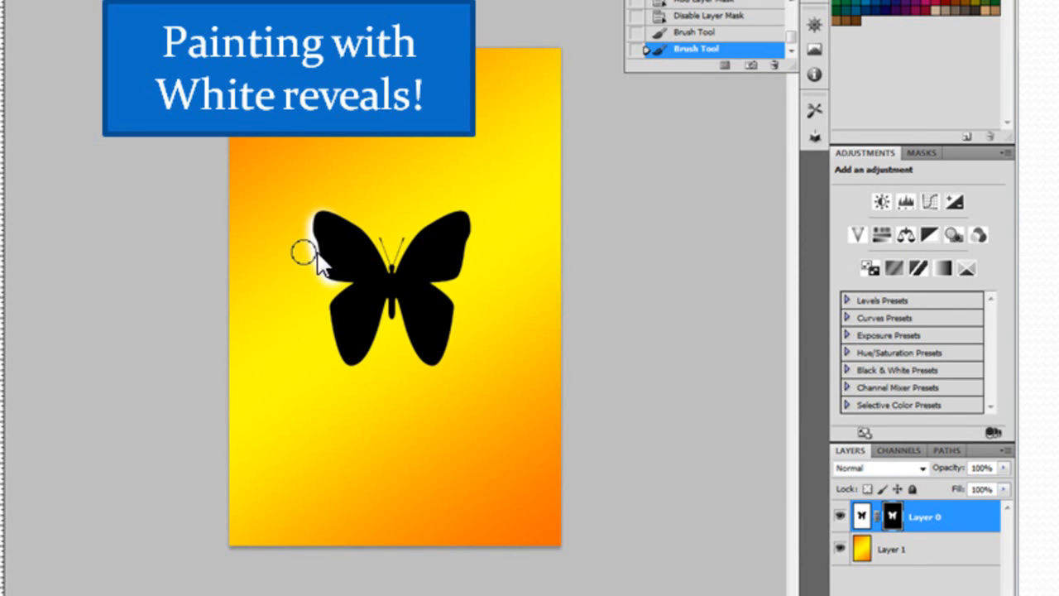
pyautogui.moveTo(251, 60)
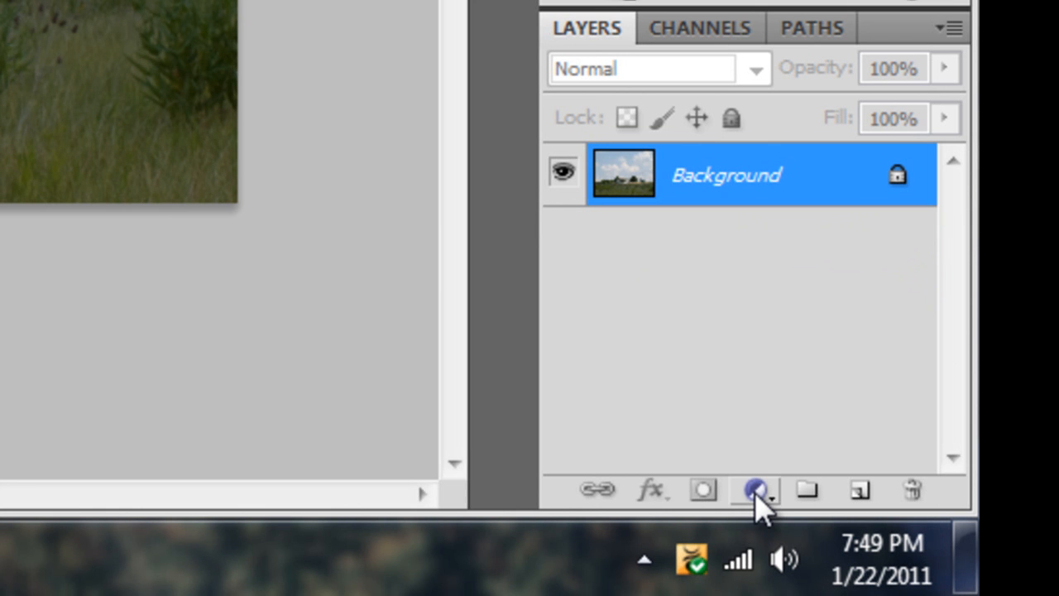
# Bring up the adjustment layer list from the Layers panel to choose Levels
pyautogui.click(754, 490)
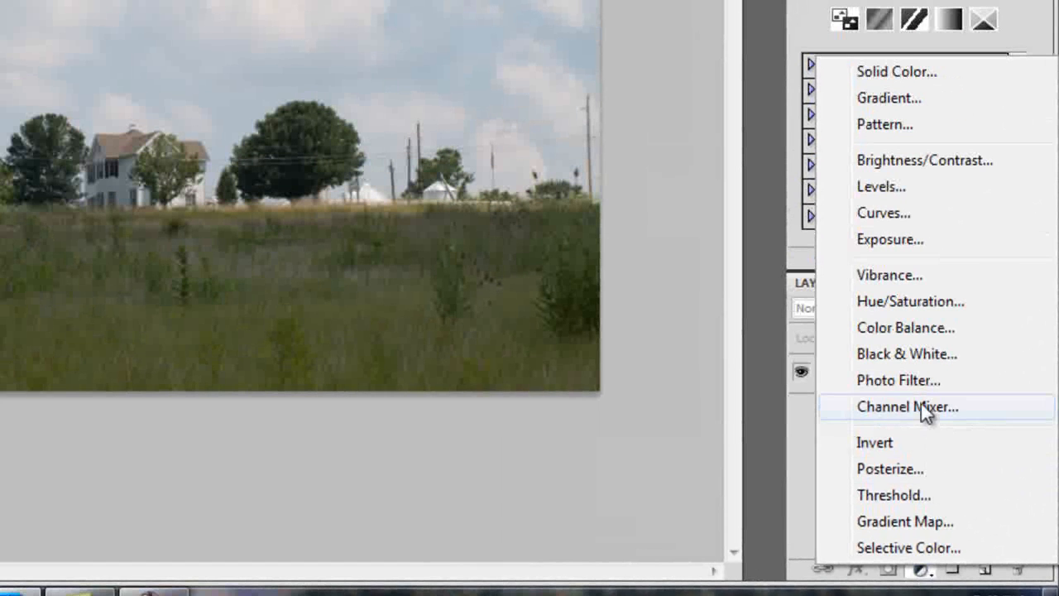
pyautogui.moveTo(880, 186)
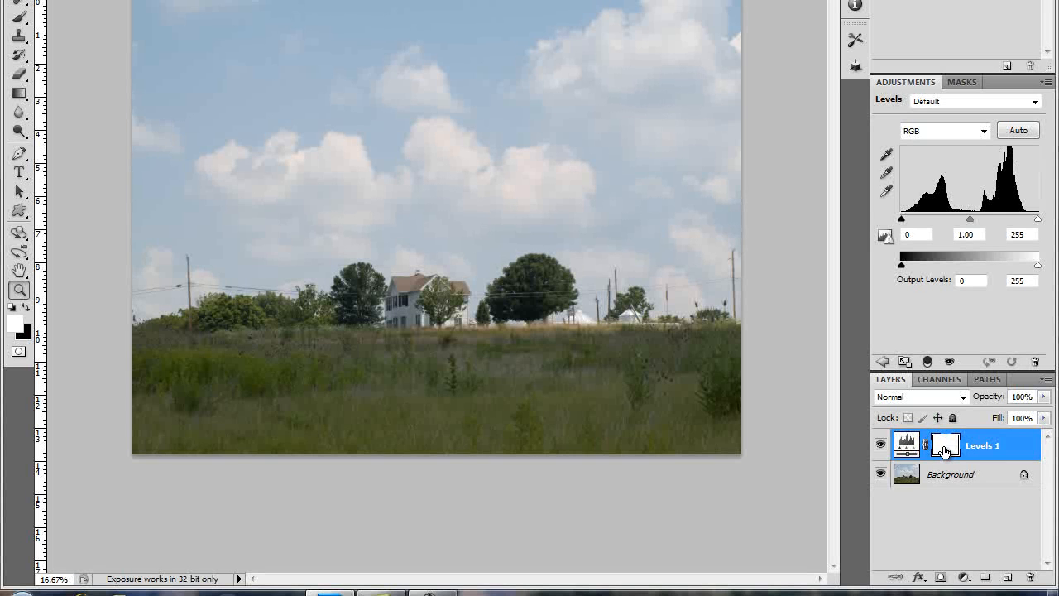
pyautogui.moveTo(946, 446)
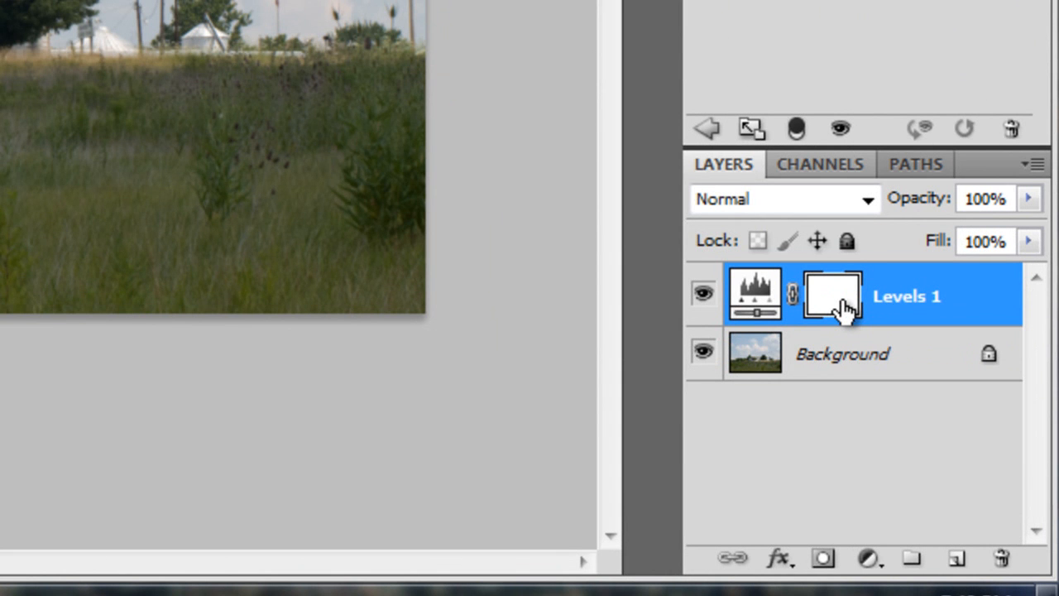
pyautogui.moveTo(835, 301)
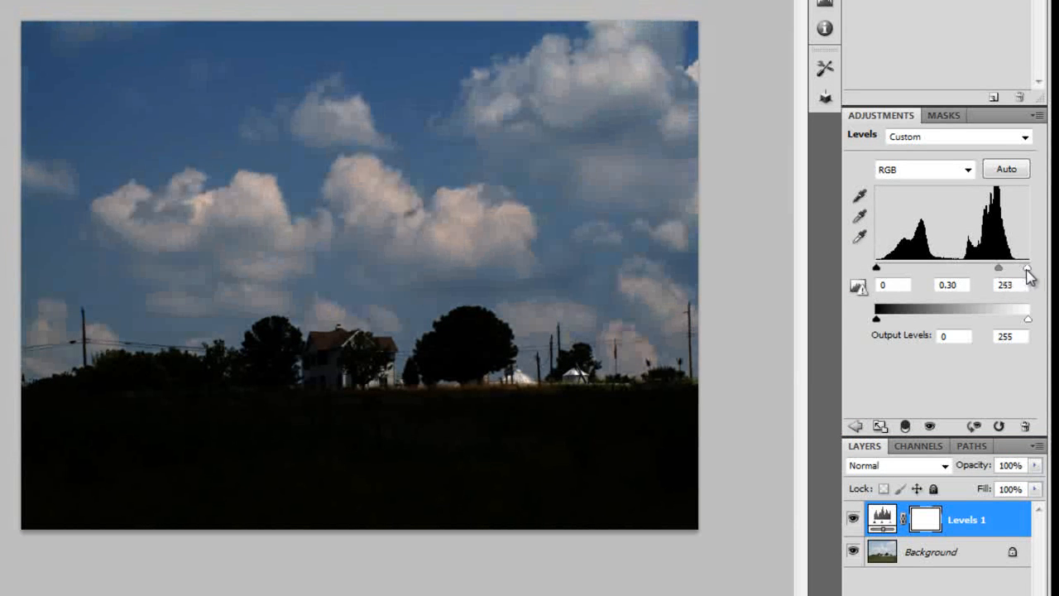
# Set Levels input to 26 / 0.30 / 243 and output to 6 / 233
pyautogui.moveTo(1026, 268); pyautogui.dragTo(992, 268)
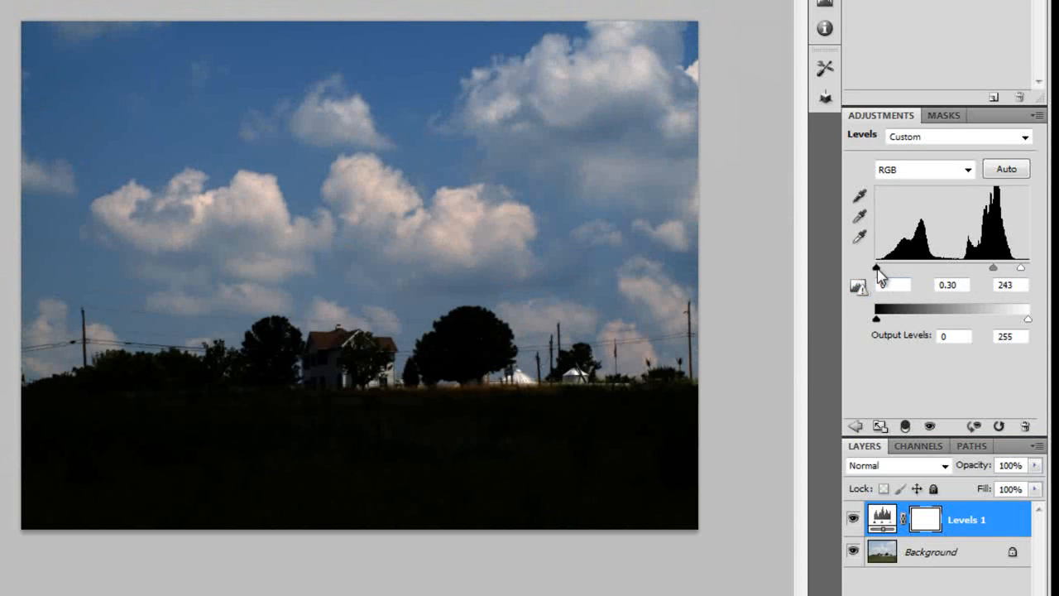
pyautogui.moveTo(877, 268); pyautogui.dragTo(891, 268)
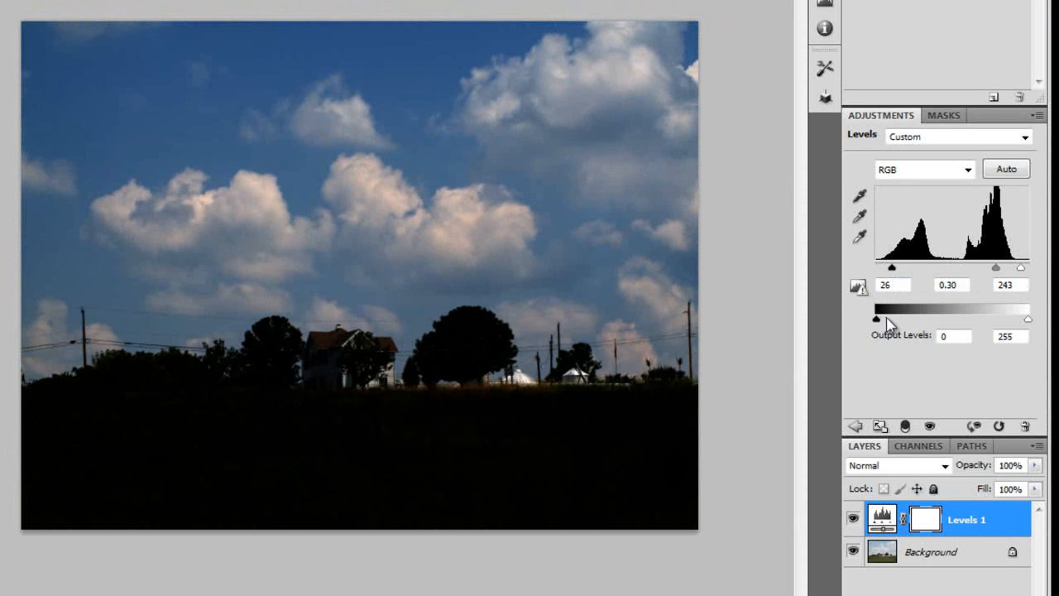
pyautogui.moveTo(877, 319); pyautogui.dragTo(881, 319)
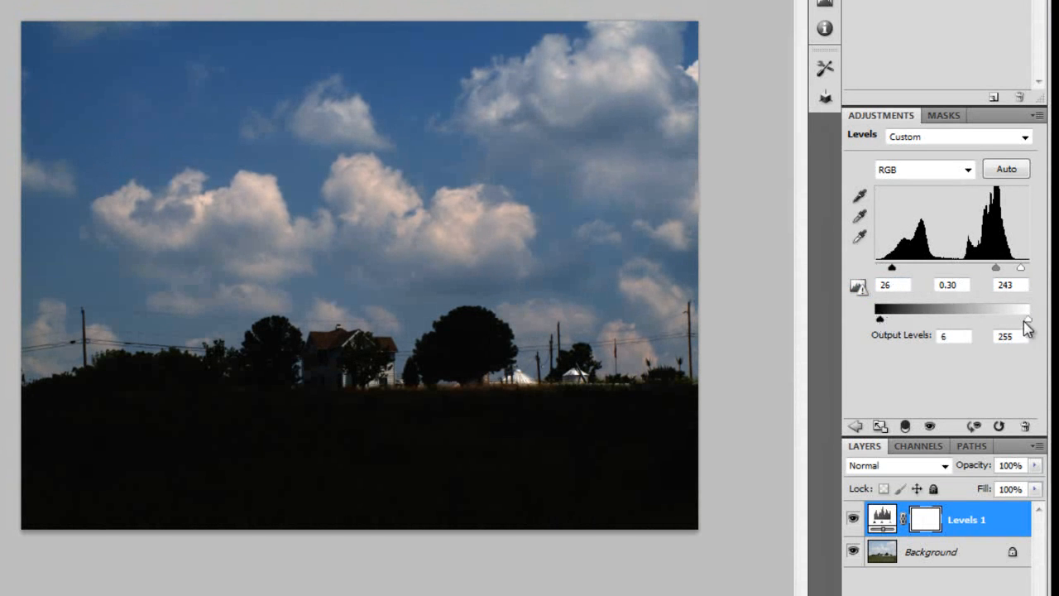
pyautogui.moveTo(1026, 320); pyautogui.dragTo(1017, 319)
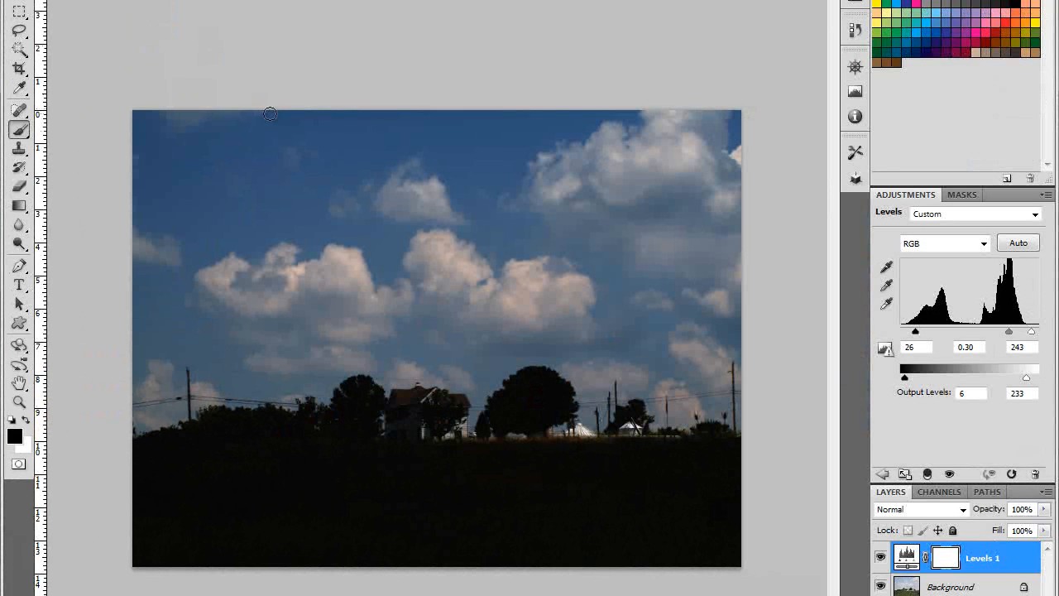
pyautogui.moveTo(304, 222)
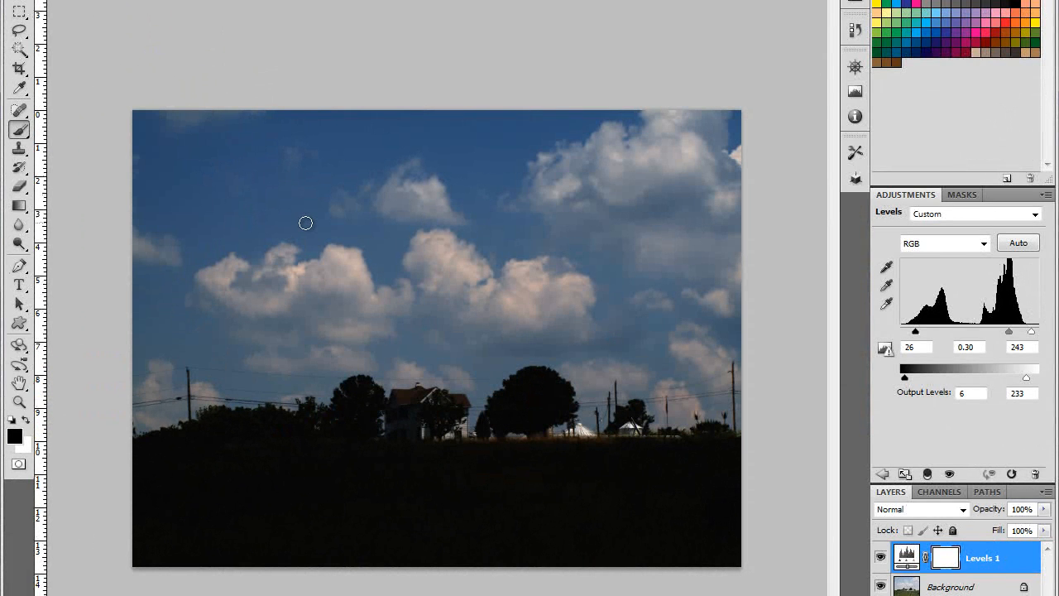
pyautogui.moveTo(324, 229)
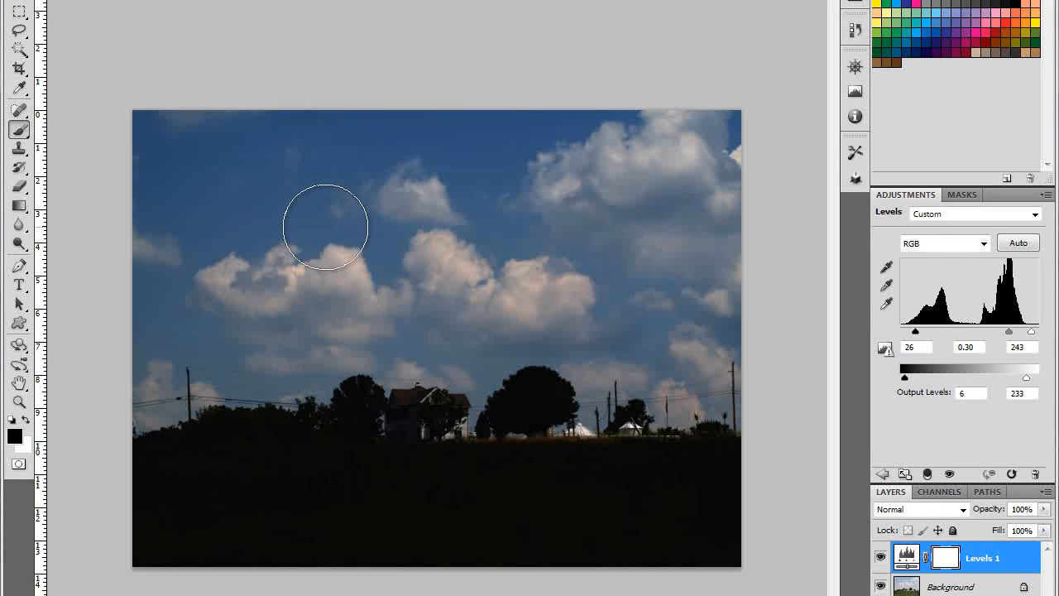
pyautogui.moveTo(338, 235)
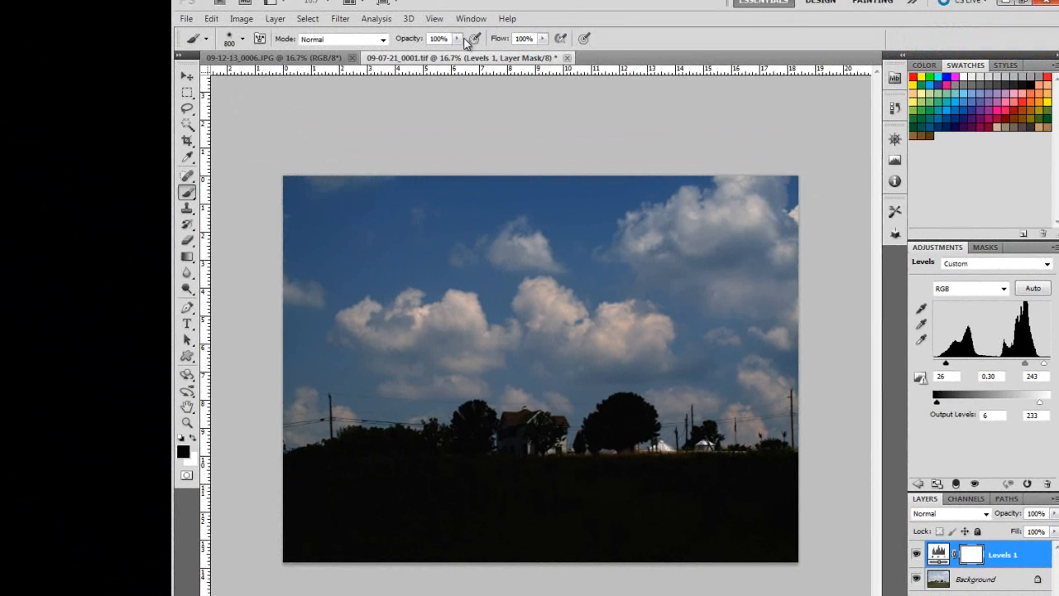
pyautogui.moveTo(294, 533)
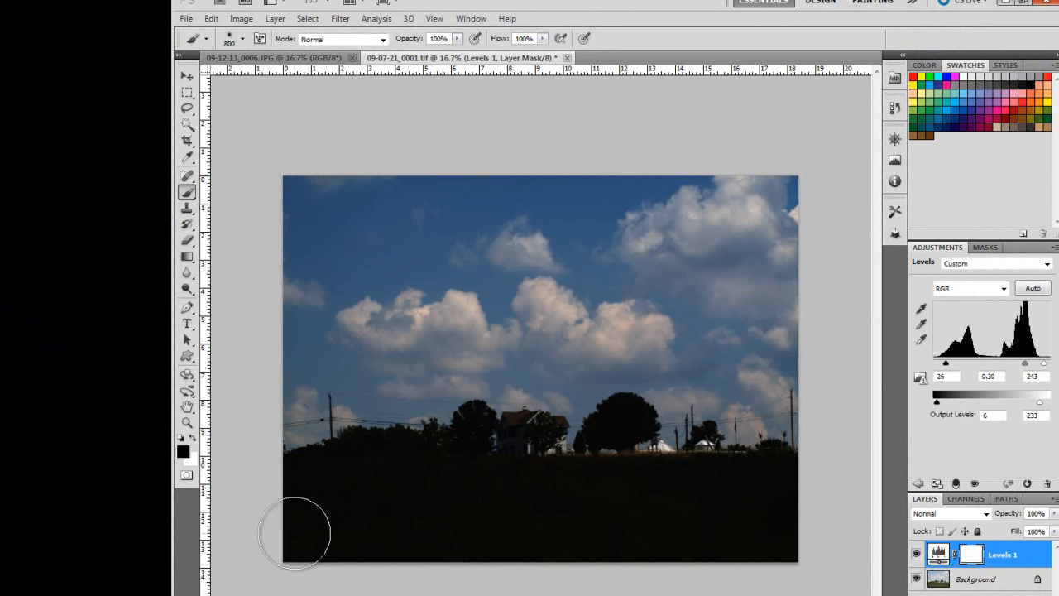
# Paint black across the Levels 1 mask to restore the grassy ground's brightness
pyautogui.moveTo(294, 533); pyautogui.dragTo(787, 546)
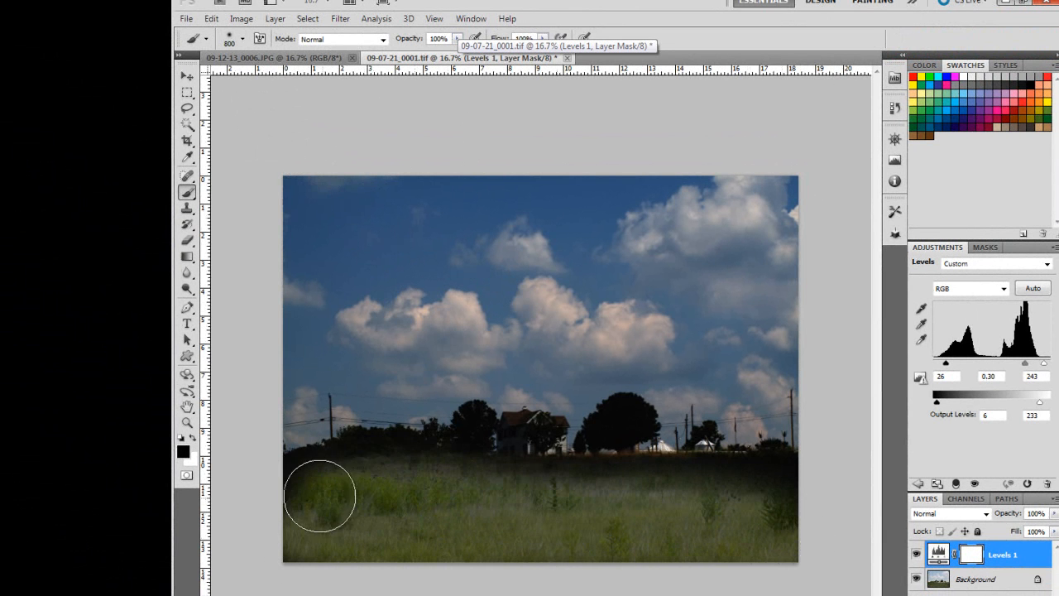
pyautogui.moveTo(319, 496); pyautogui.dragTo(766, 505)
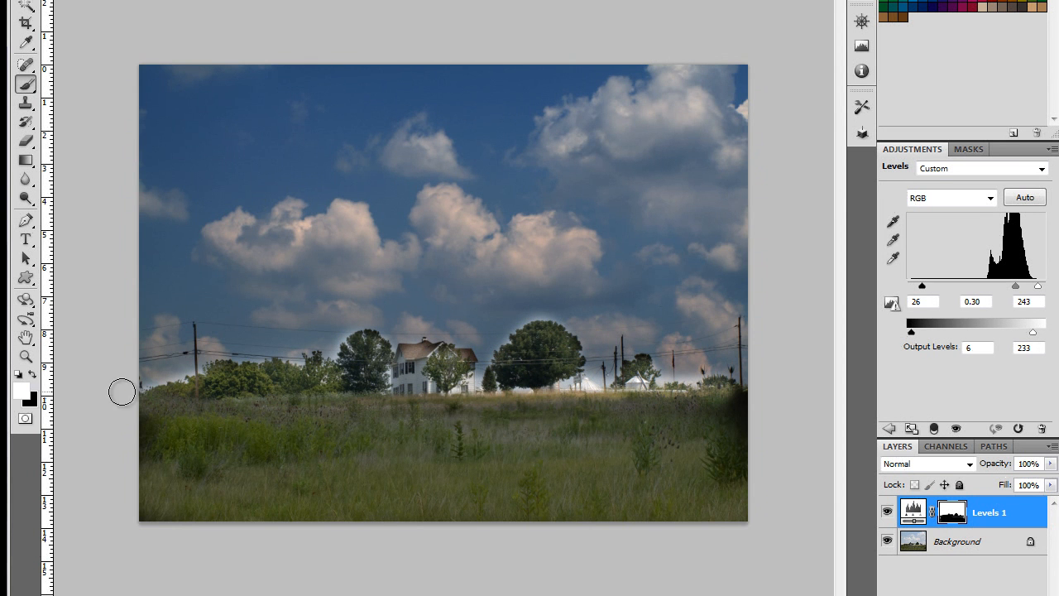
pyautogui.moveTo(556, 314)
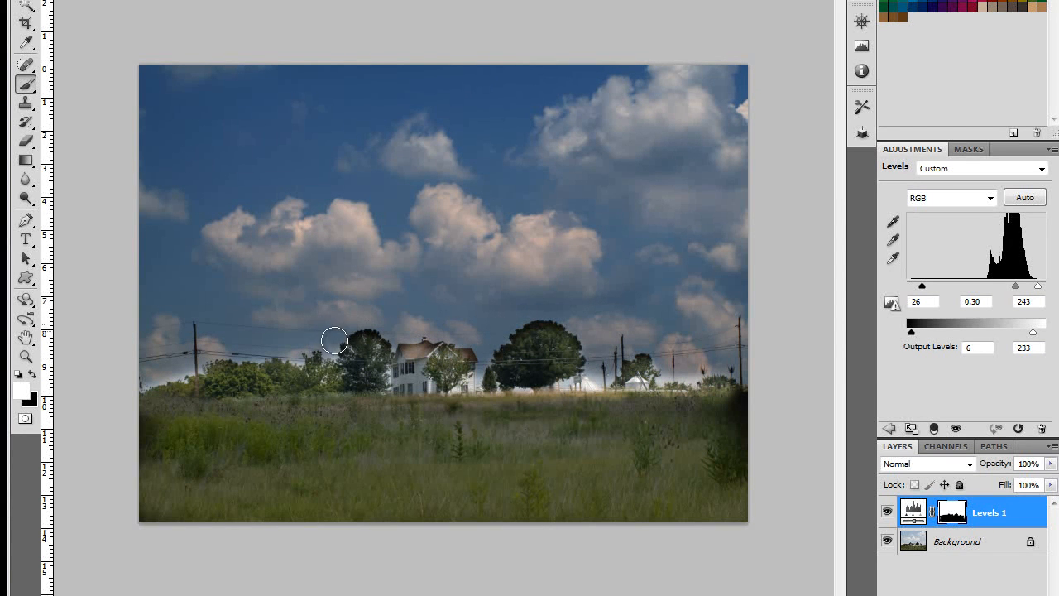
pyautogui.moveTo(182, 368)
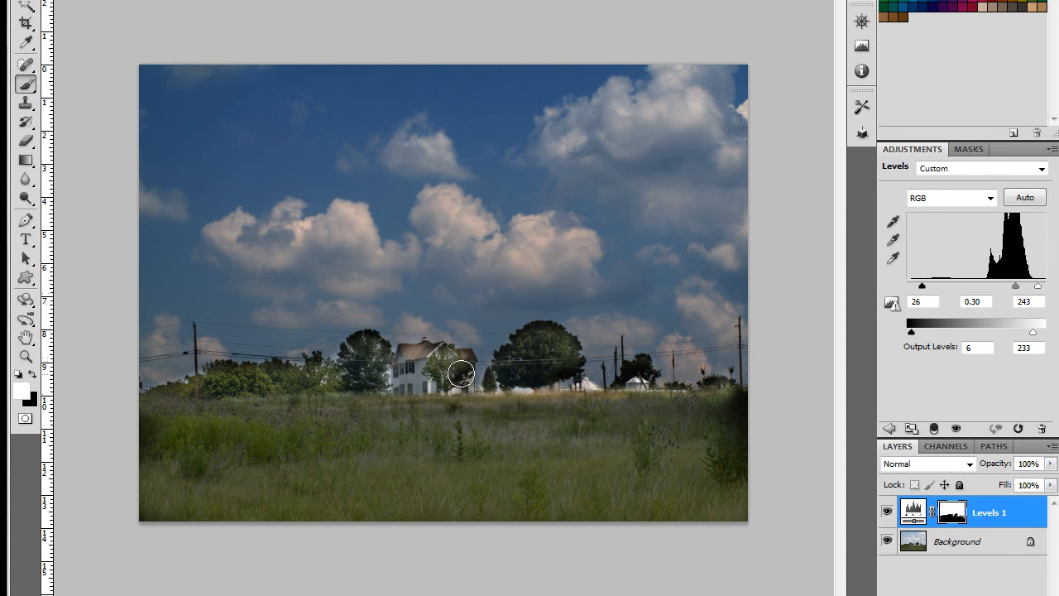
pyautogui.moveTo(410, 330)
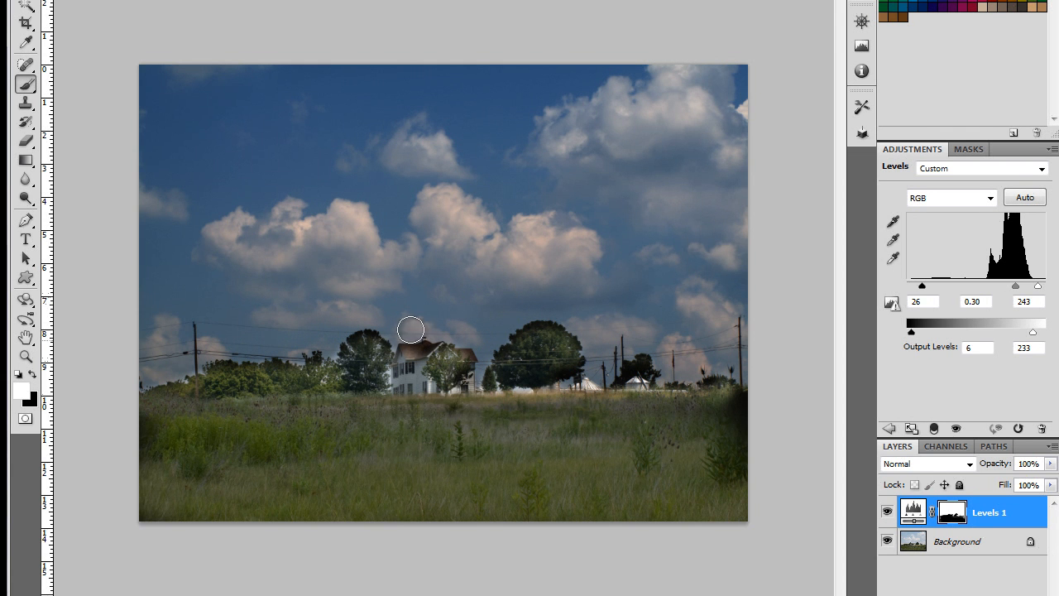
pyautogui.moveTo(673, 520)
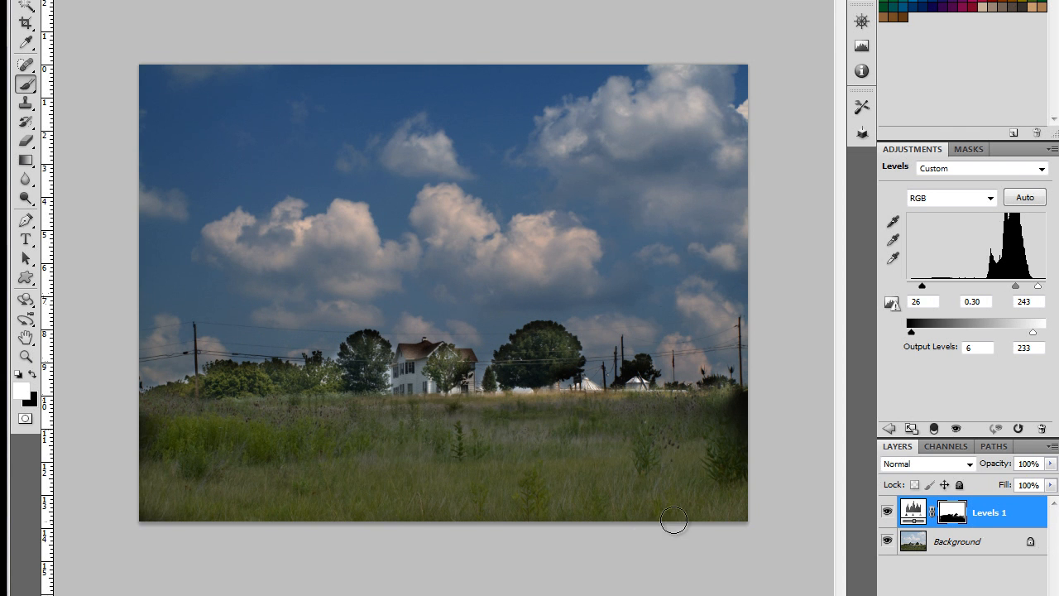
pyautogui.moveTo(913, 543)
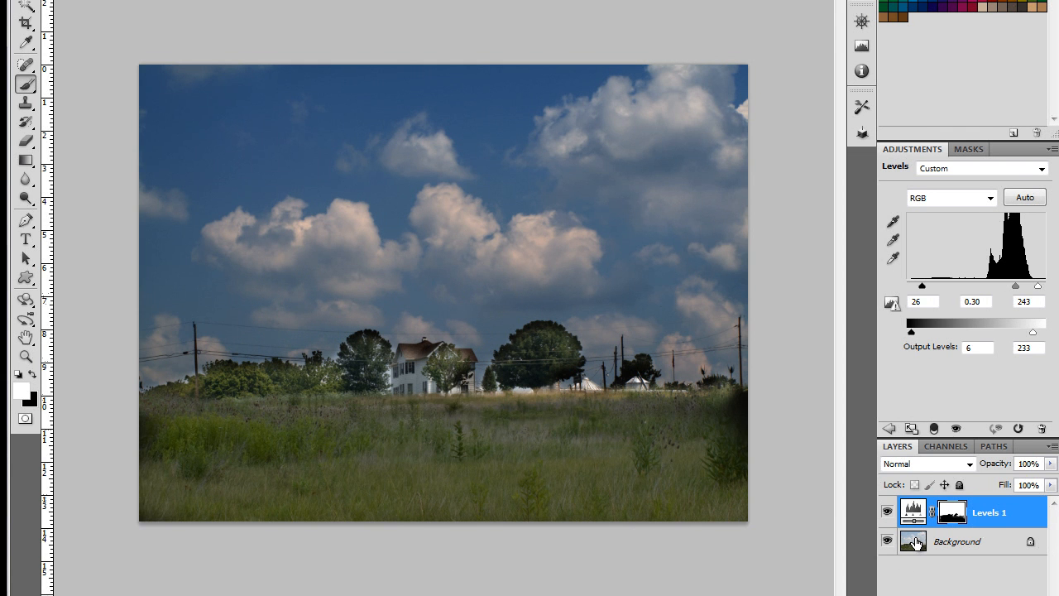
# Hide the Levels 1 adjustment layer to compare against the original photo
pyautogui.click(887, 511)
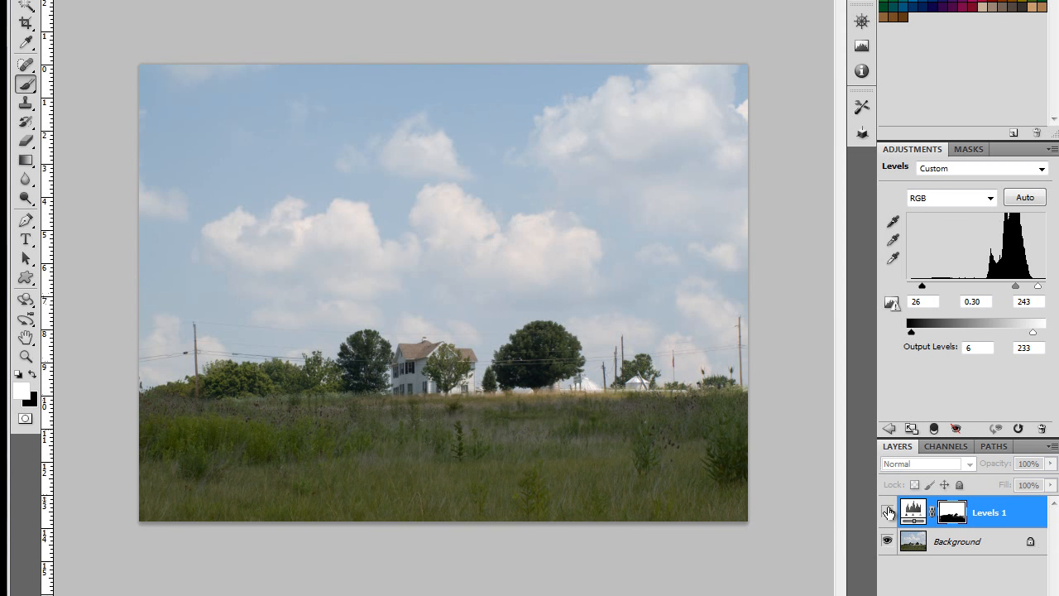